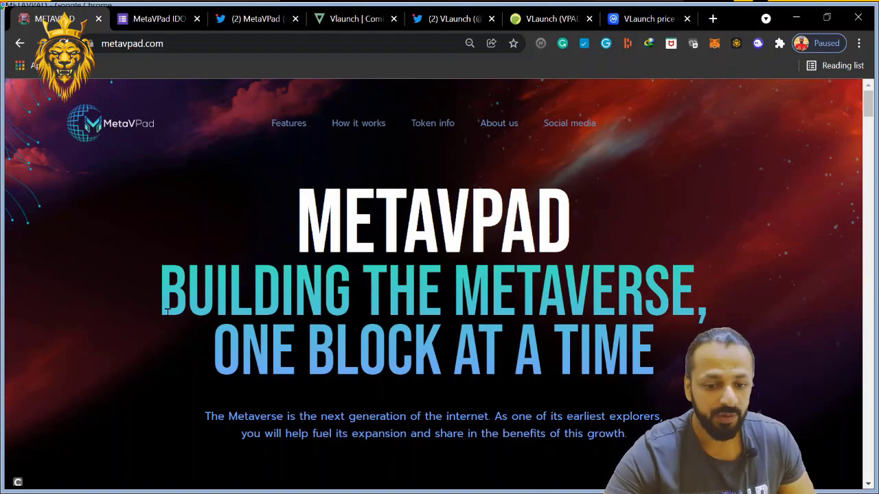
Scroll the MetaVPad homepage through its Features and Token info sections.
scroll(down, 3)
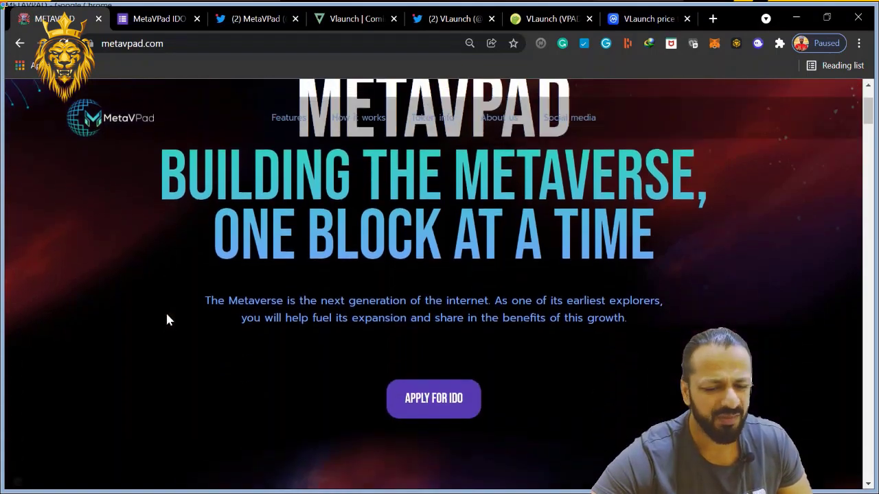
scroll(down, 3)
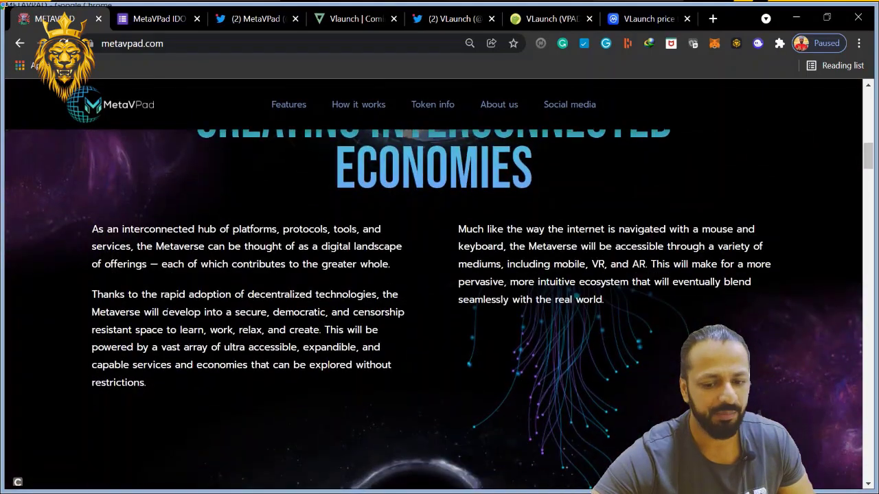
scroll(down, 3)
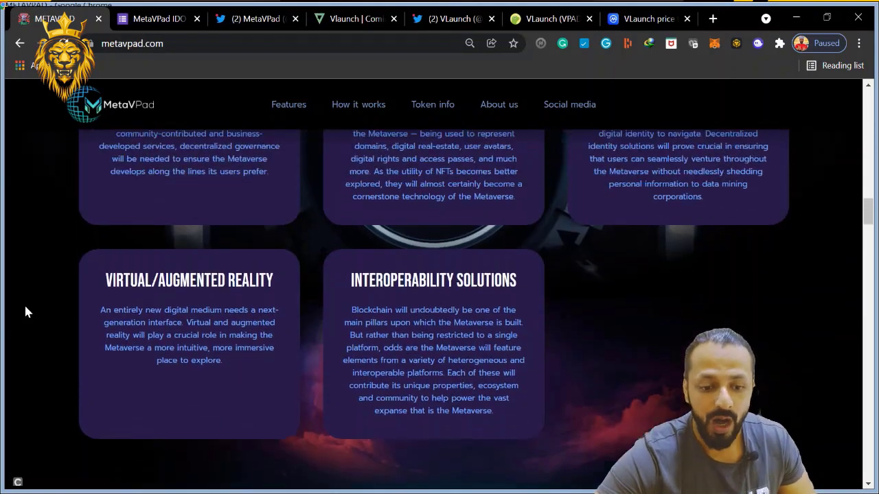
scroll(up, 3)
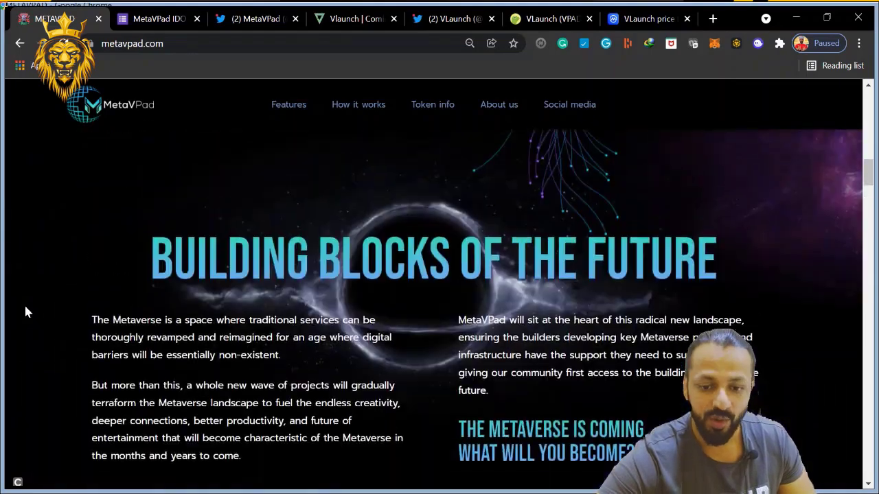
scroll(down, 3)
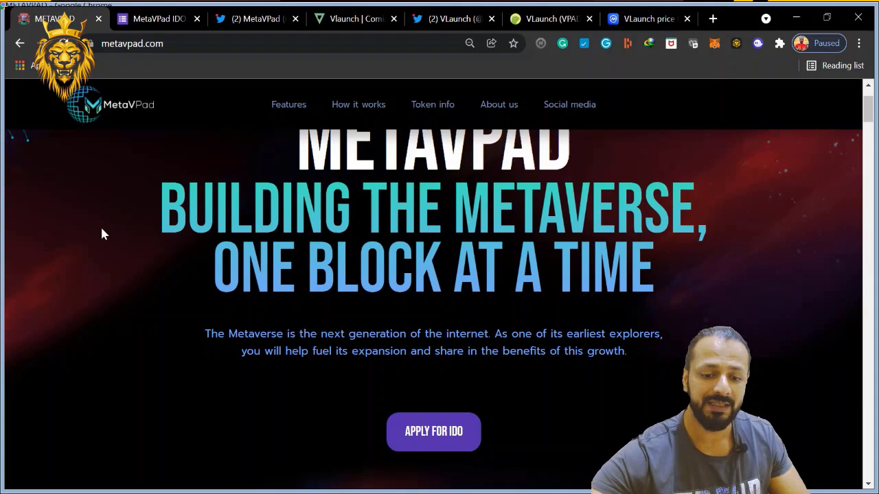
scroll(down, 3)
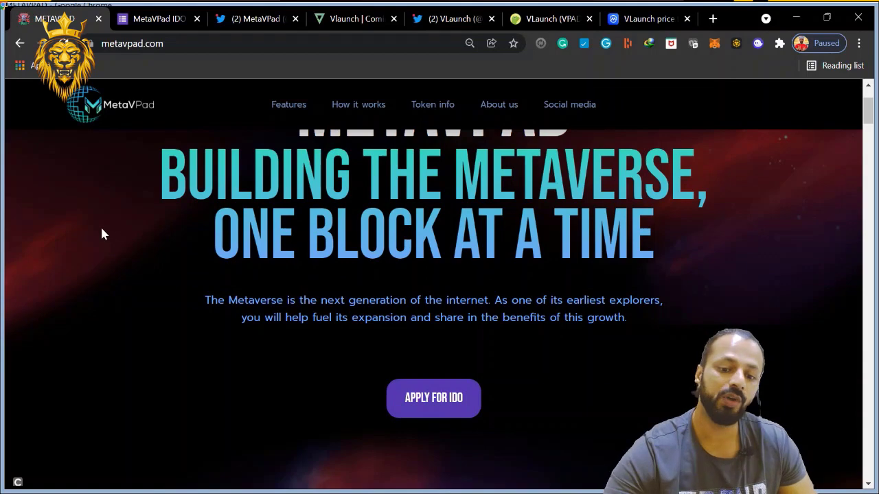
scroll(down, 3)
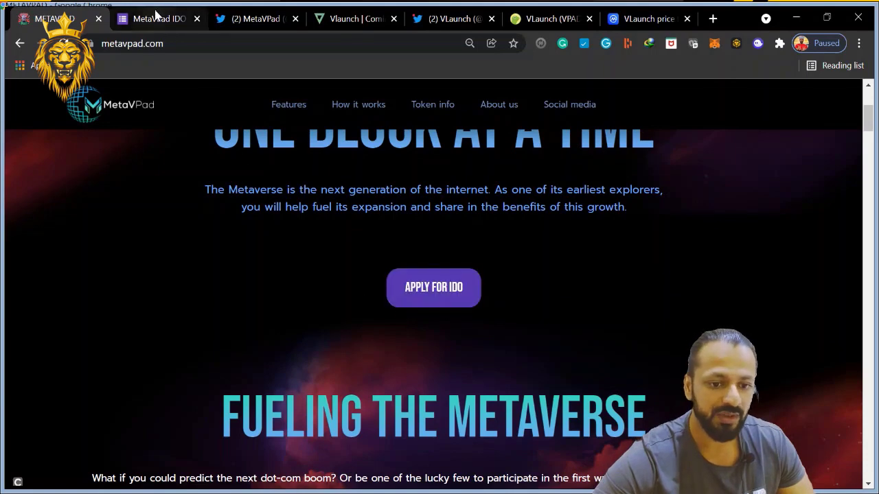
Glance at the IDO application form, then continue down the homepage through Tokenomics.
click(159, 19)
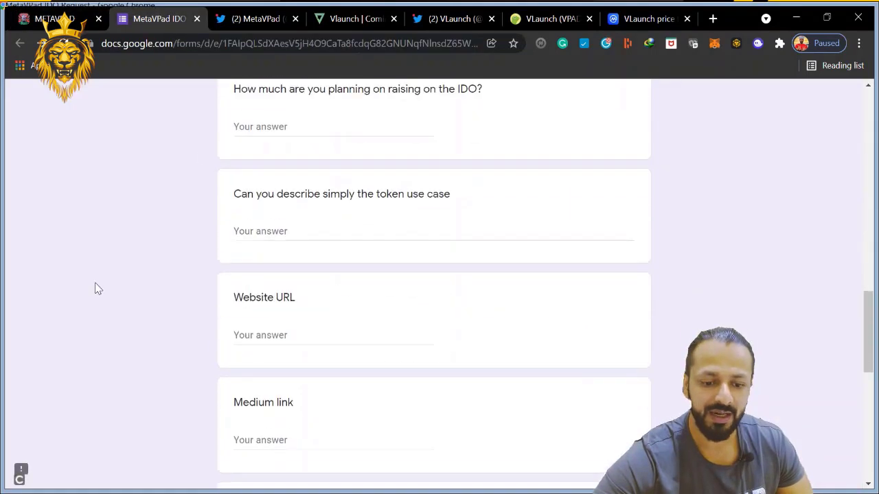
click(52, 19)
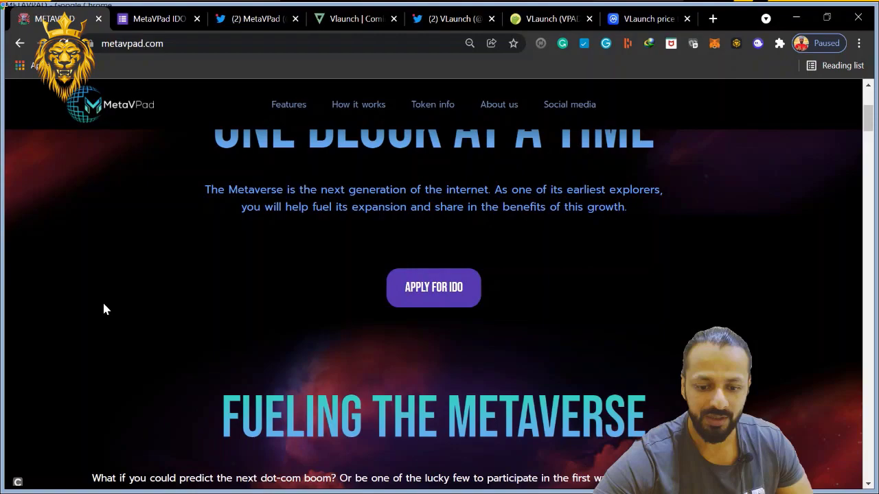
scroll(down, 3)
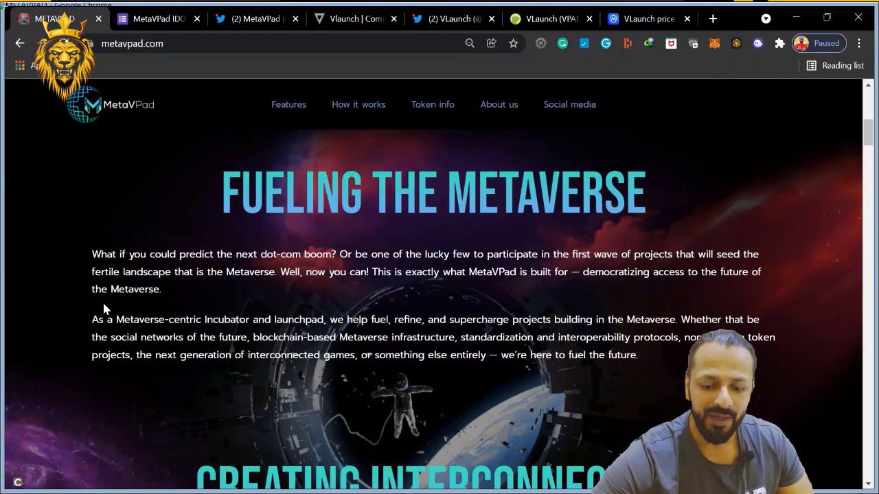
scroll(down, 3)
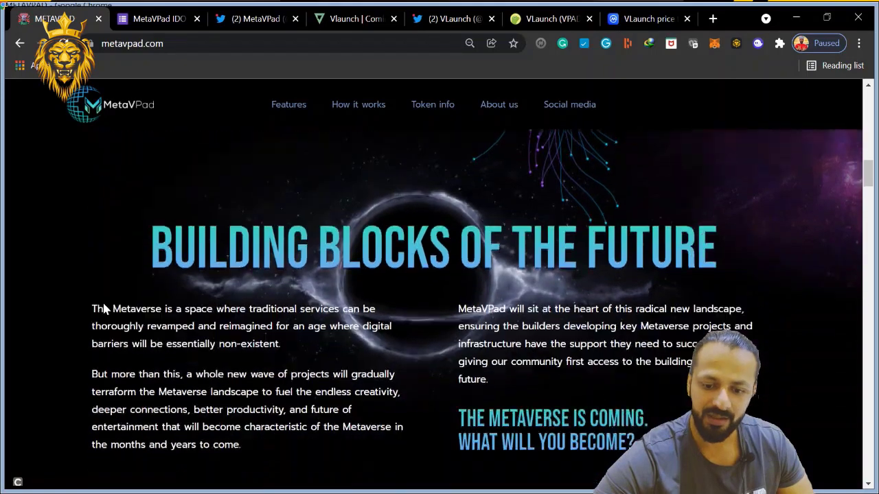
scroll(down, 3)
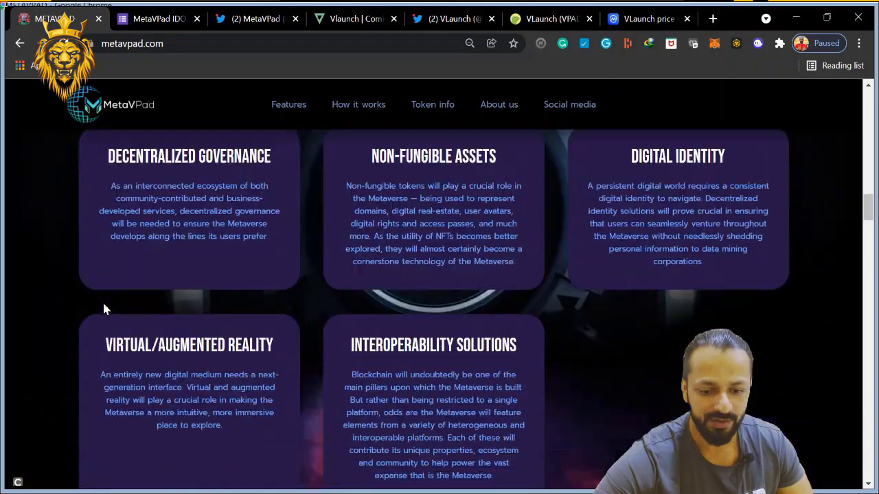
scroll(down, 3)
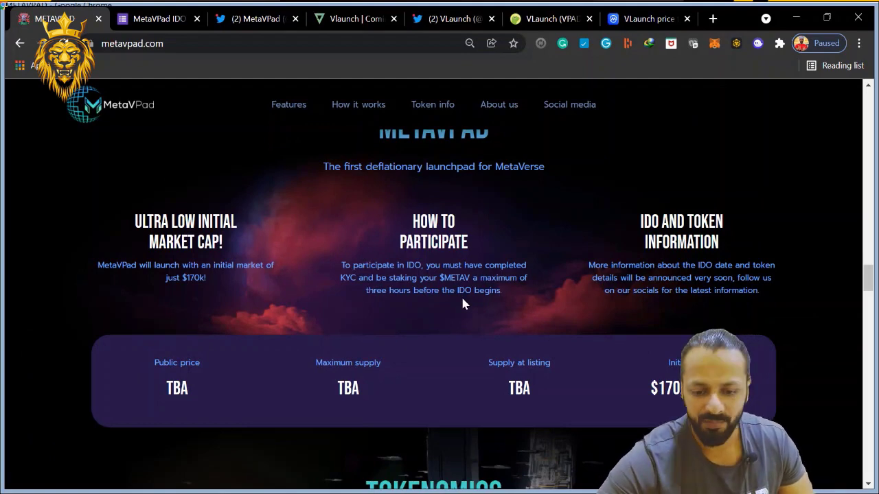
Review the Tiered System and incubator sections, then bring up MetaVPad's Twitter profile.
scroll(down, 3)
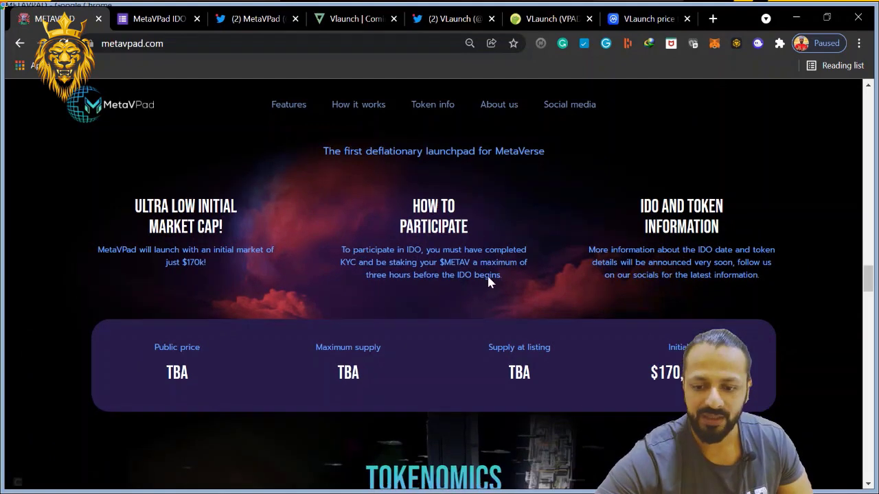
scroll(down, 3)
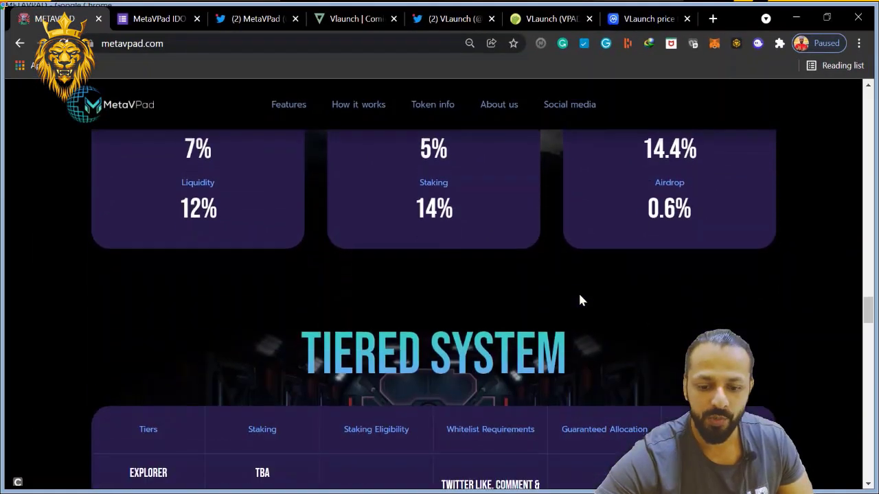
scroll(down, 3)
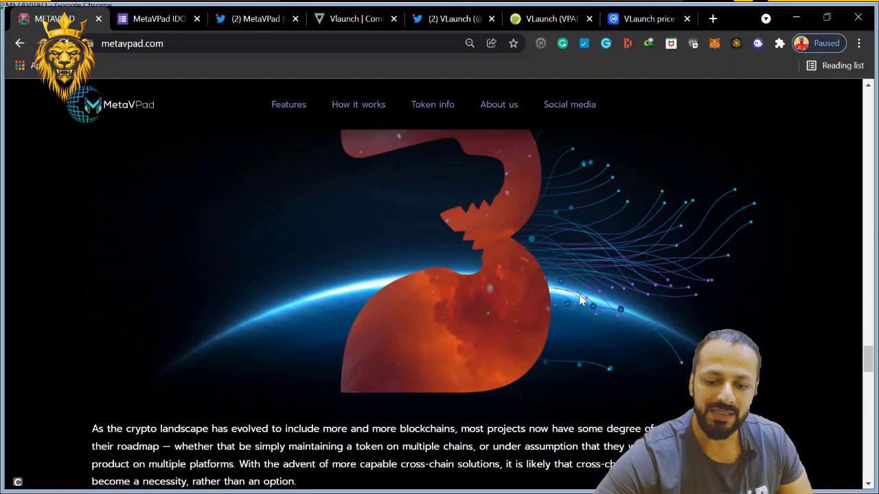
scroll(down, 3)
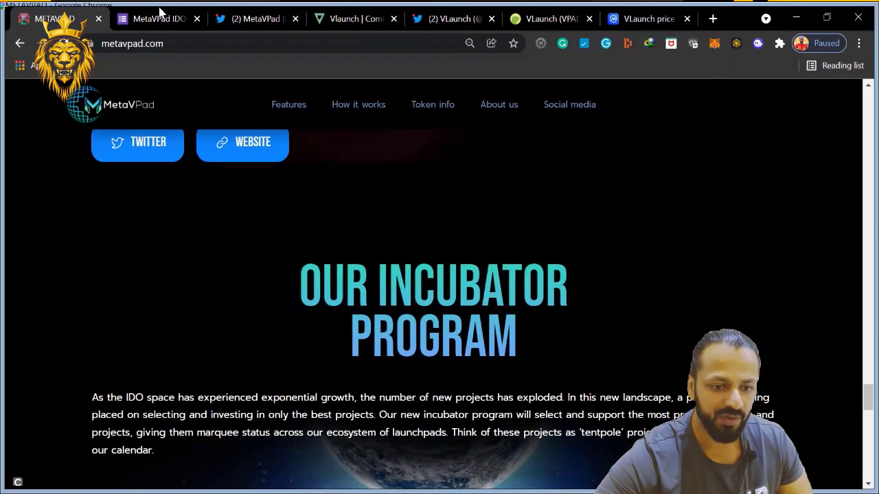
click(256, 19)
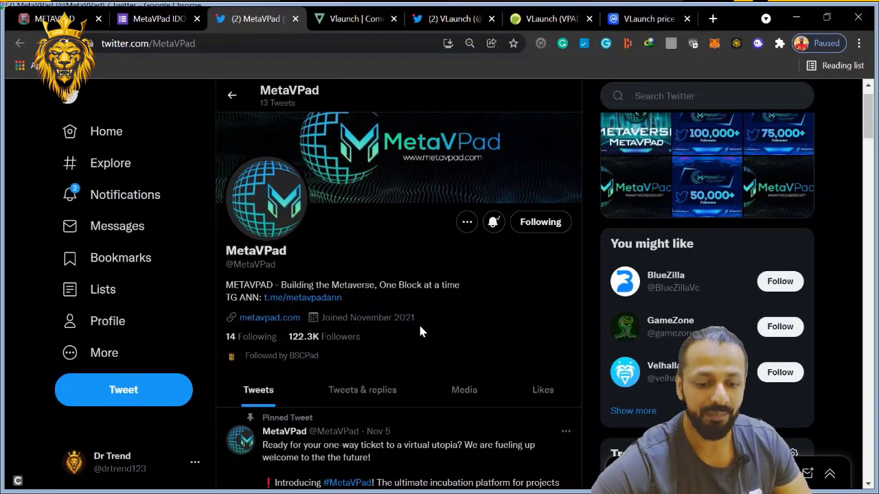
Scroll MetaVPad's tweets and view the pinned 'Get ready to explore new worlds' video tweet.
scroll(down, 3)
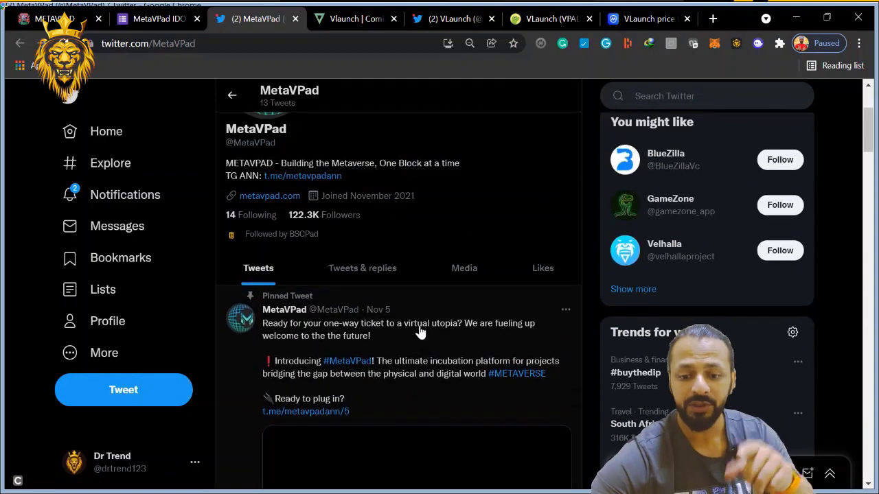
scroll(down, 3)
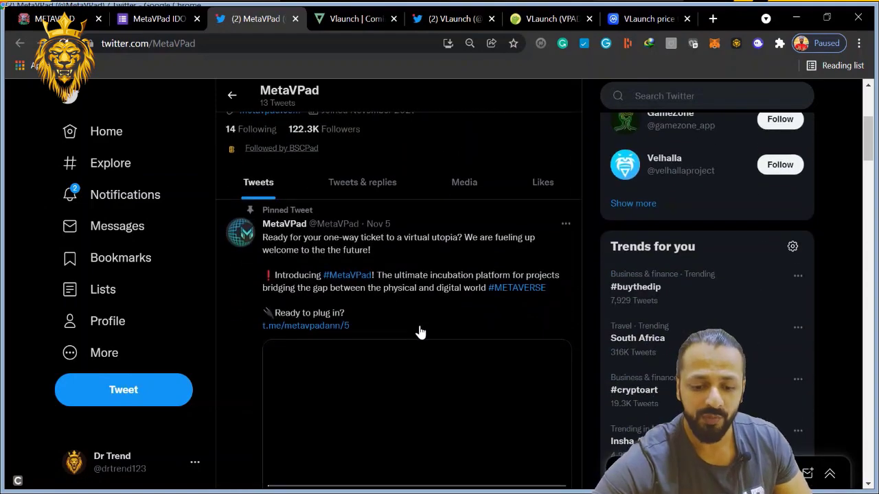
scroll(down, 3)
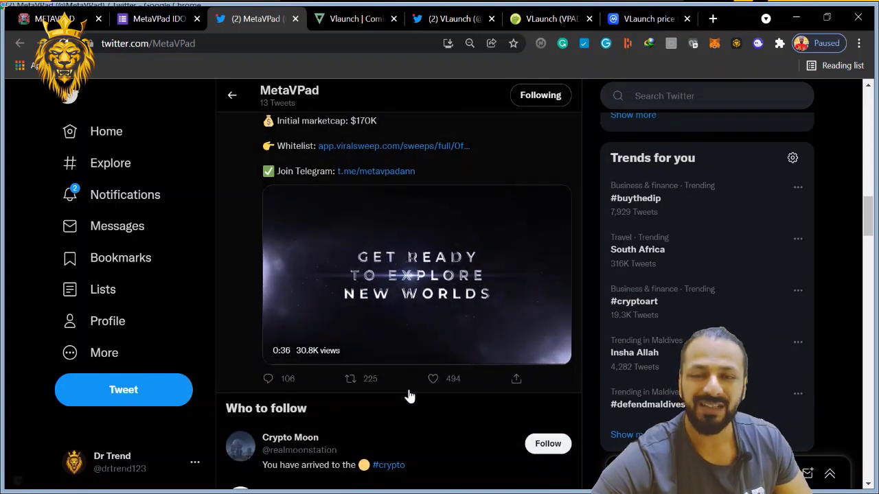
click(418, 275)
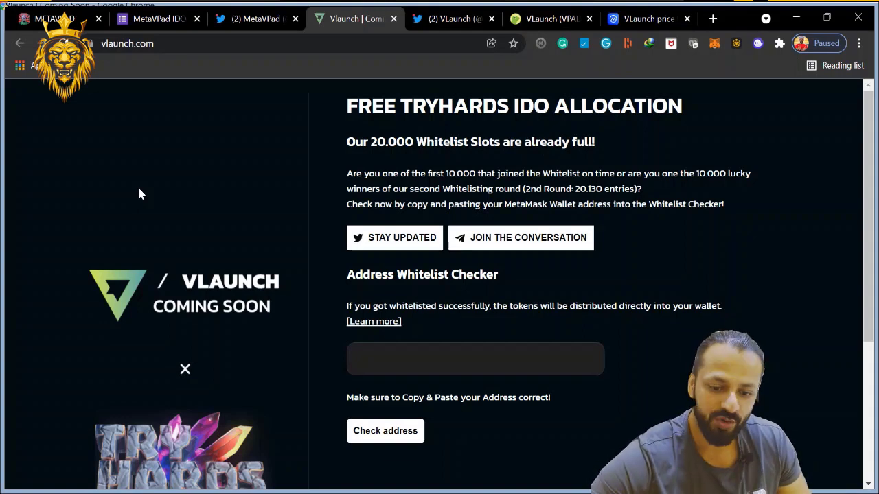
Scroll past the whitelist checker, play the Tryhards preview video, and bring up VLaunch's Twitter.
scroll(down, 3)
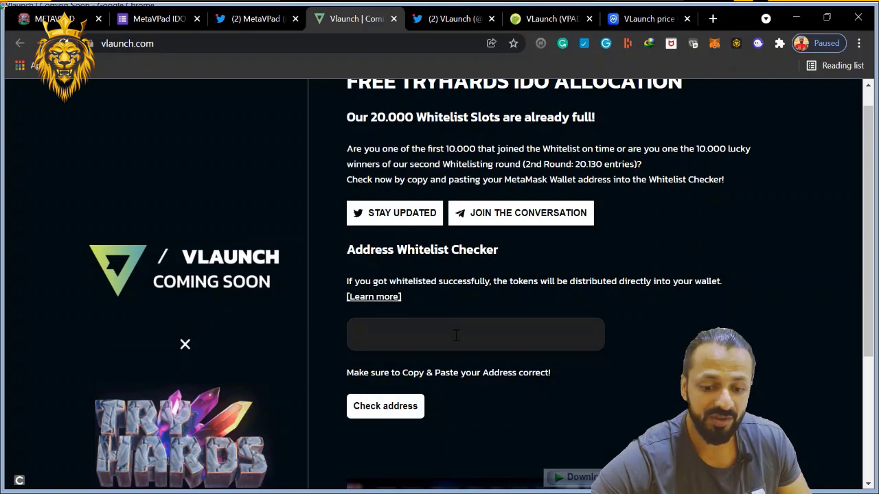
scroll(down, 3)
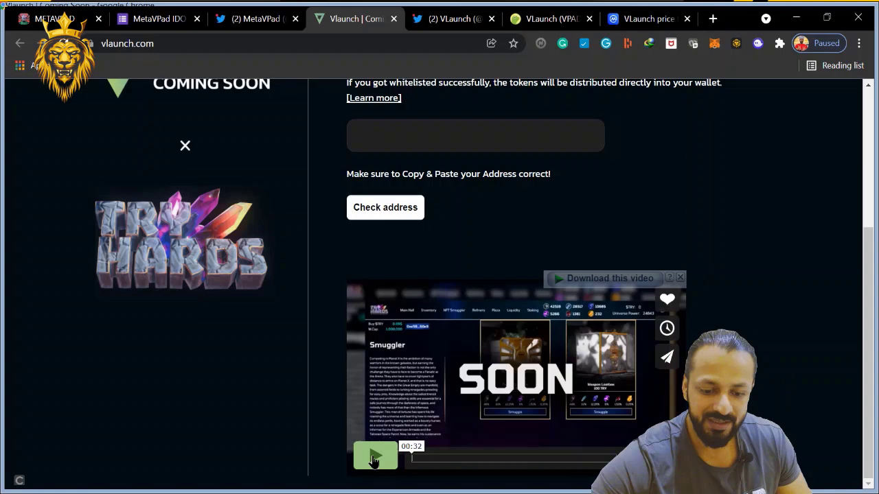
click(375, 456)
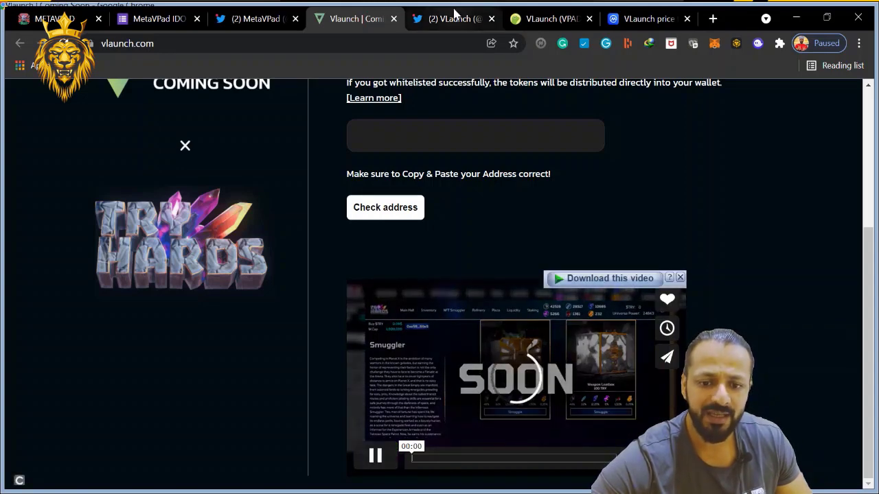
click(450, 19)
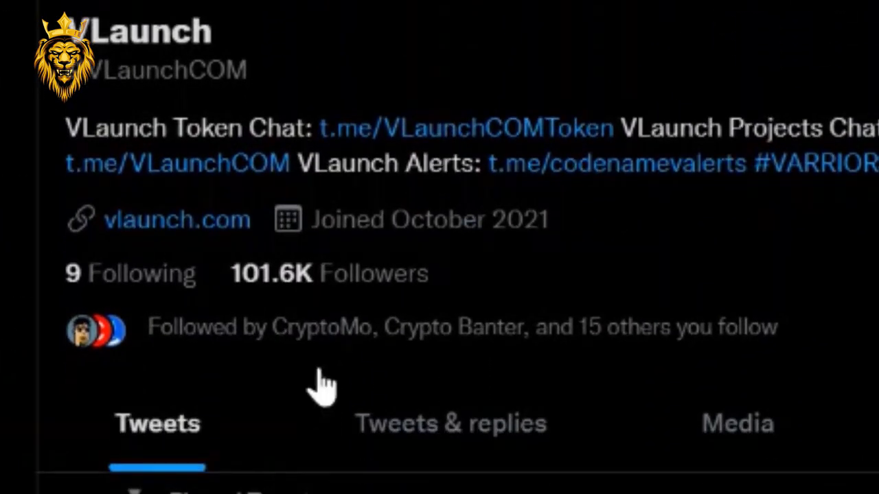
mouse_move(341, 337)
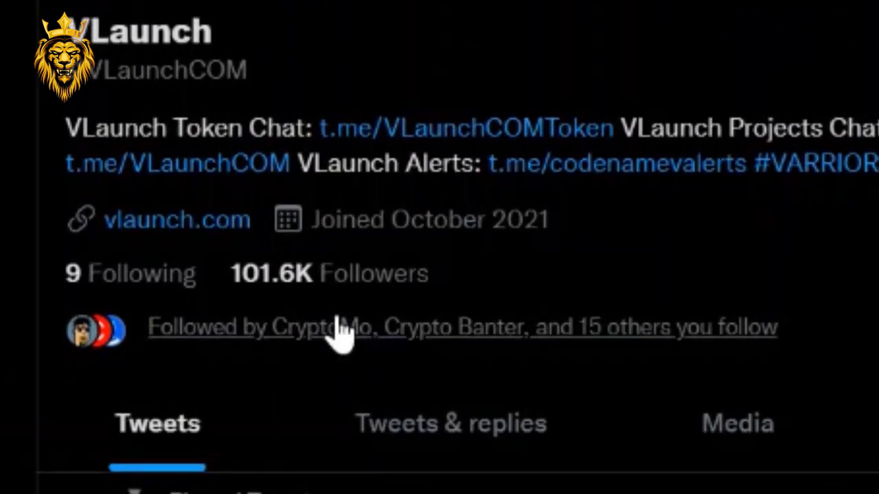
scroll(down, 3)
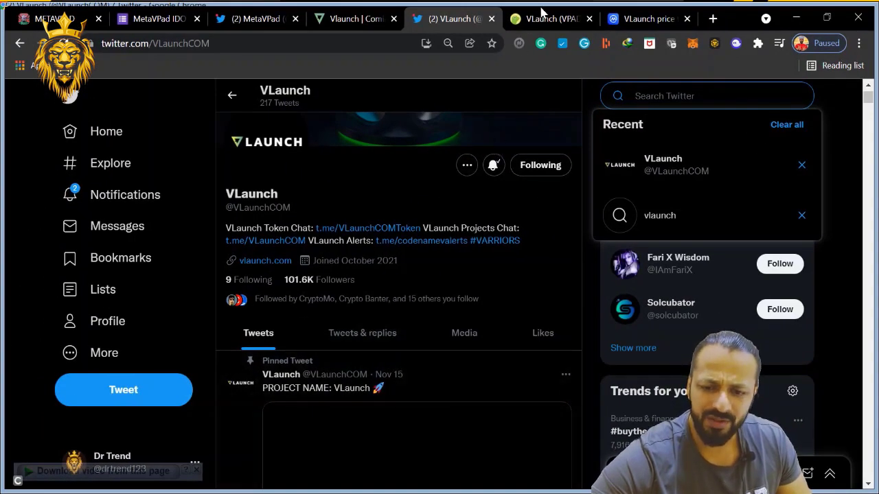
click(549, 20)
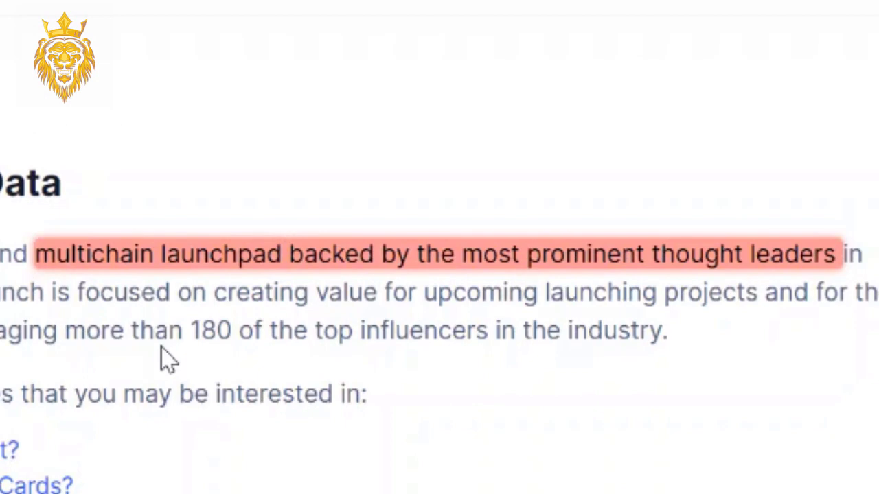
mouse_move(747, 307)
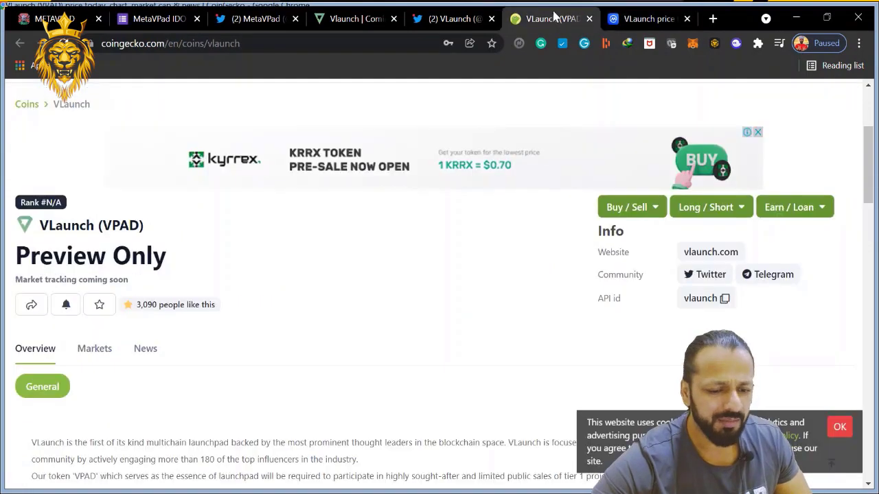
Return from the CoinGecko VLaunch (VPAD) preview listing to VLaunch's Twitter profile.
click(453, 20)
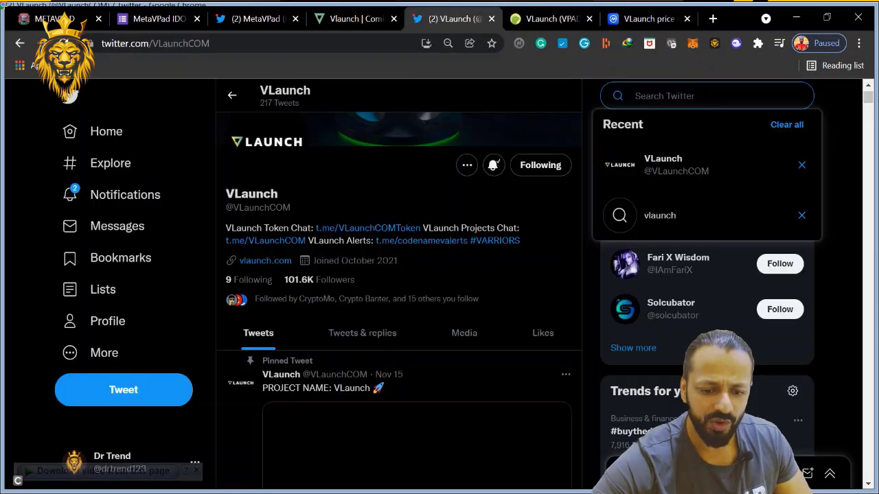
scroll(down, 3)
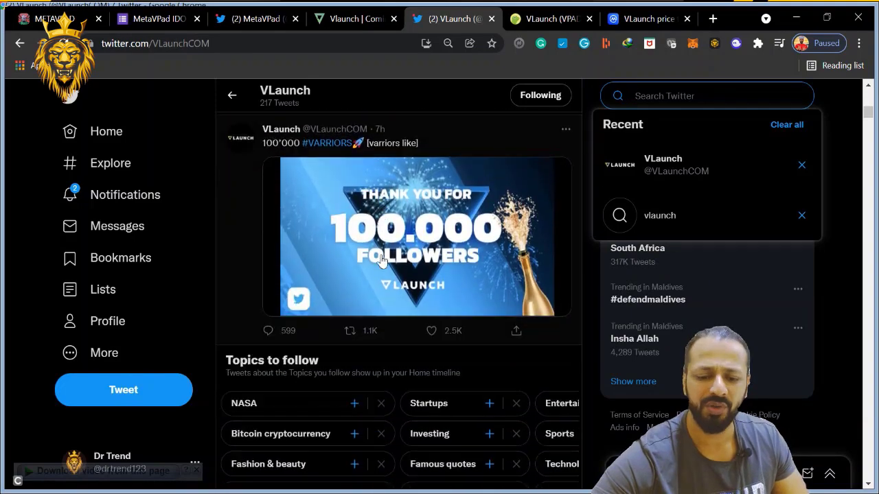
scroll(down, 3)
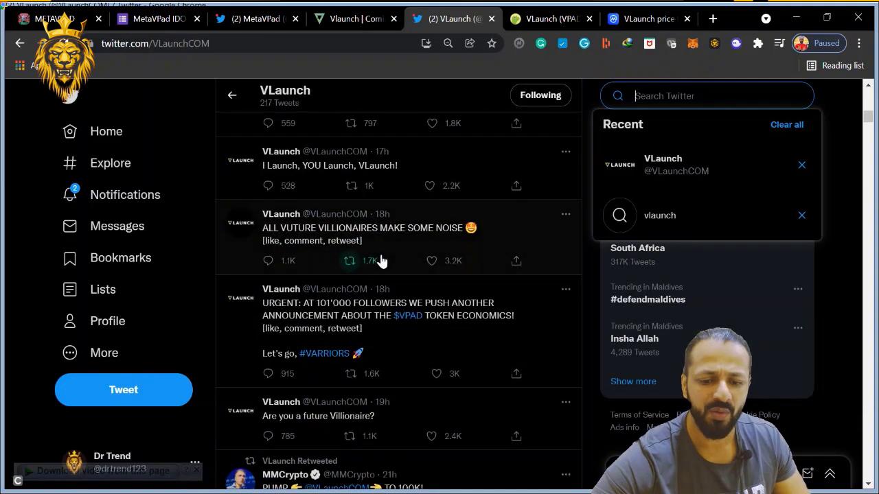
scroll(down, 3)
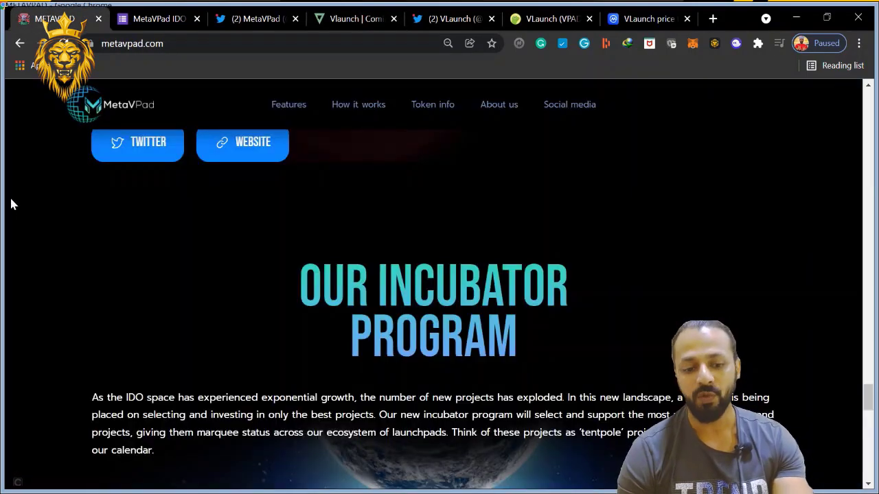
Scroll MetaVPad's Bluezilla ecosystem and tokenomics sections, then bring up the VLaunch site.
scroll(up, 3)
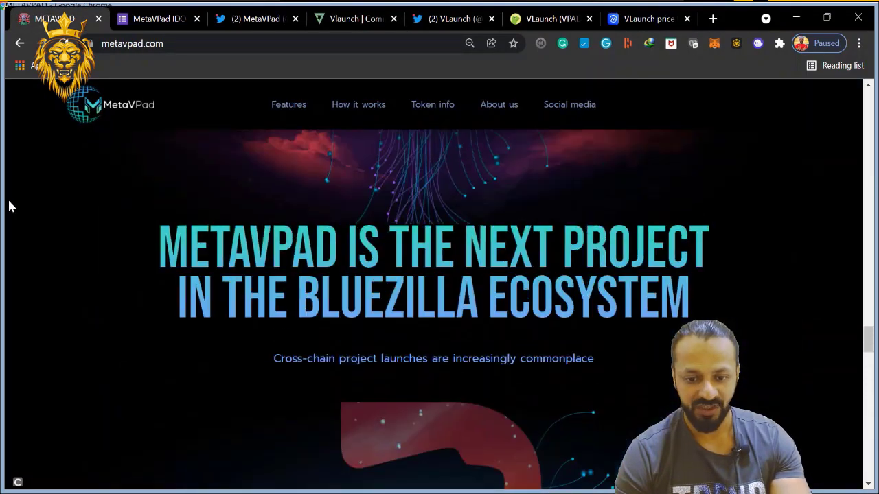
scroll(down, 3)
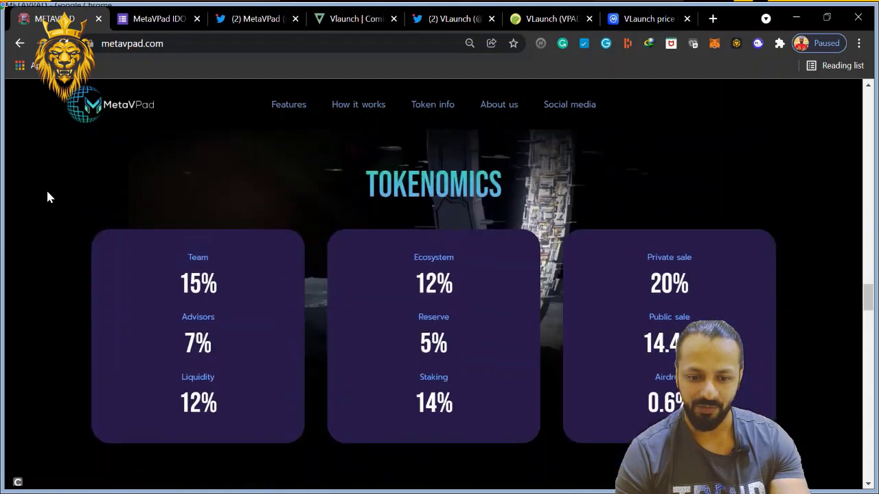
scroll(down, 3)
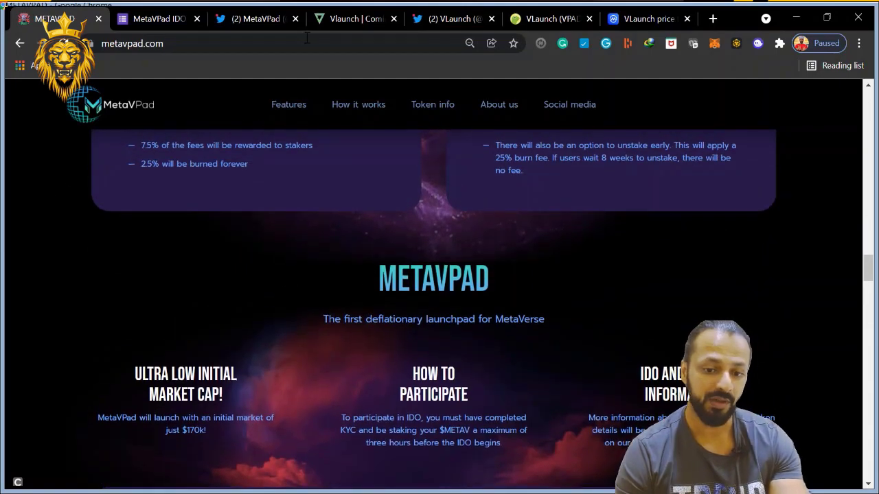
click(354, 19)
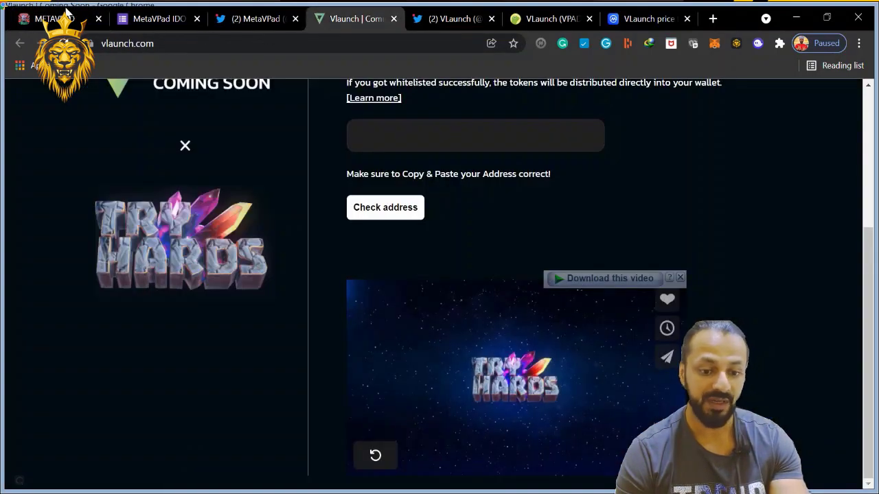
Compare MetaVPad's homepage briefly, then return to VLaunch's Tryhards IDO whitelist section.
click(53, 19)
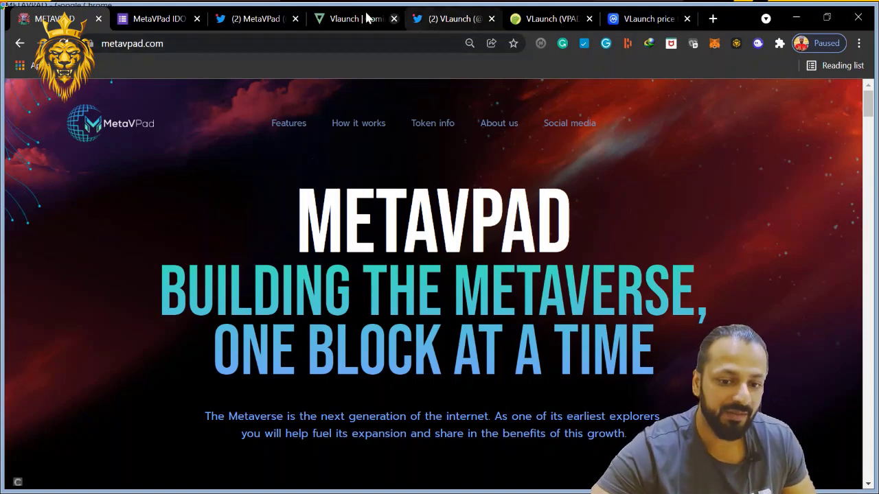
click(350, 20)
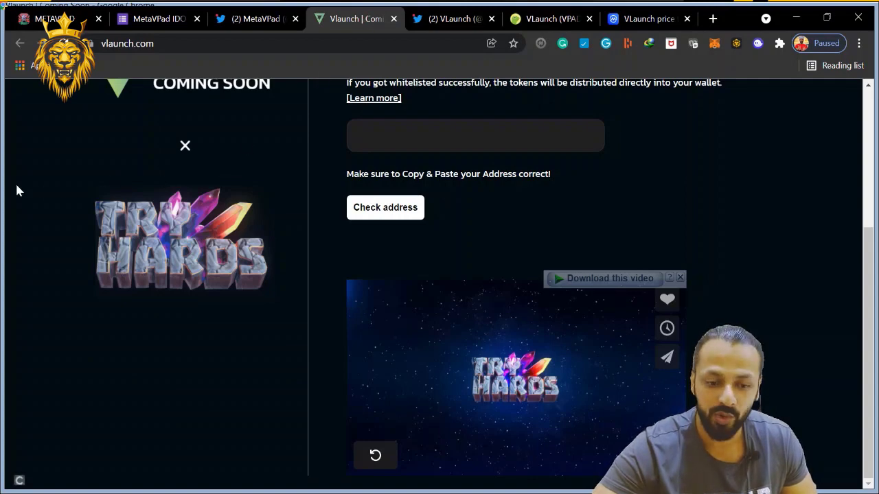
scroll(up, 3)
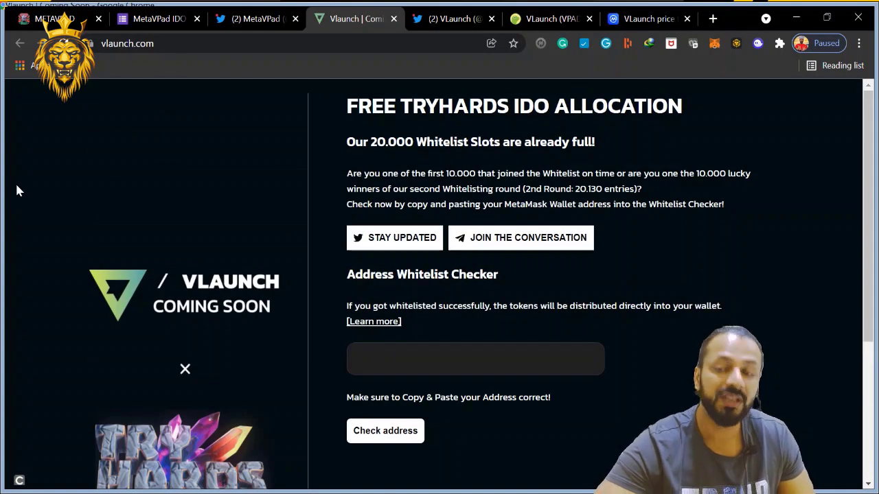